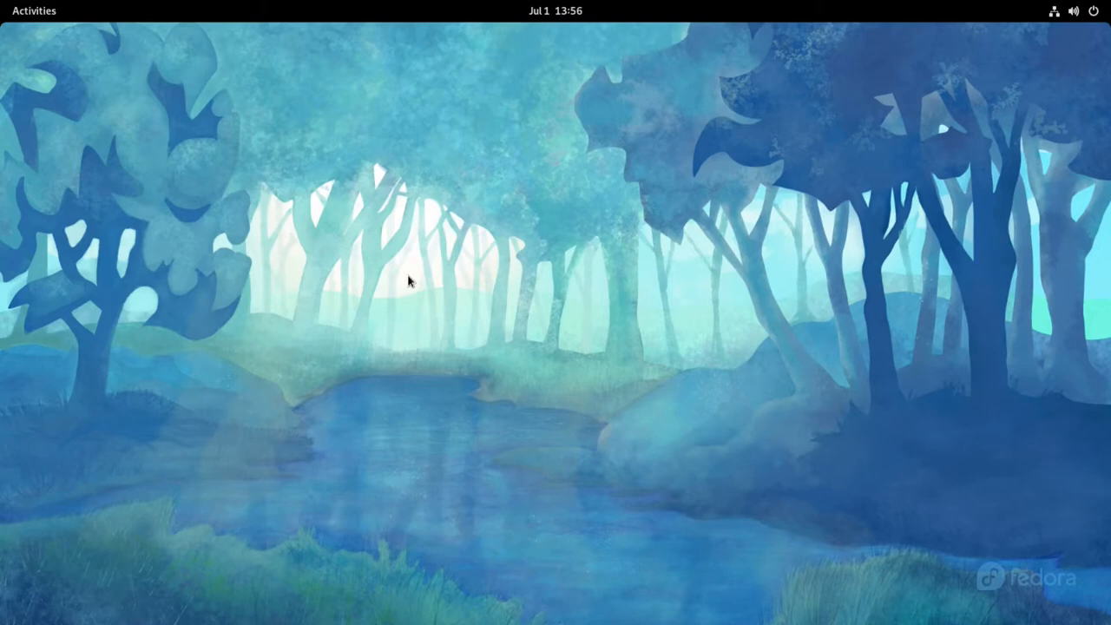
pyautogui.moveTo(236, 233)
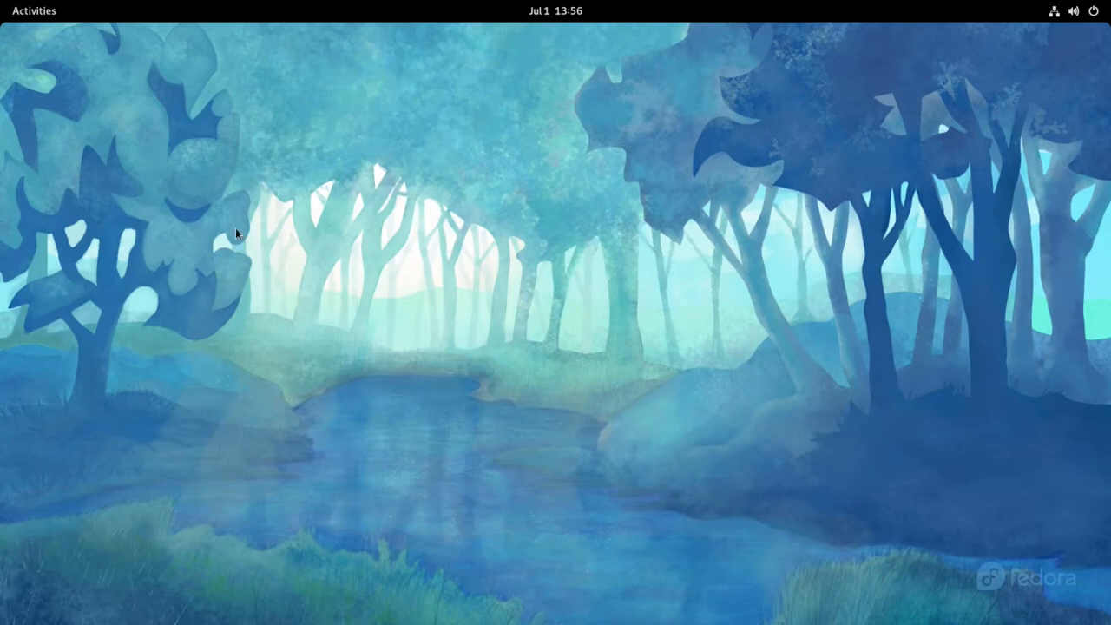
# Launch GNOME Terminal from the Activities search for 'te'.
pyautogui.write('te')
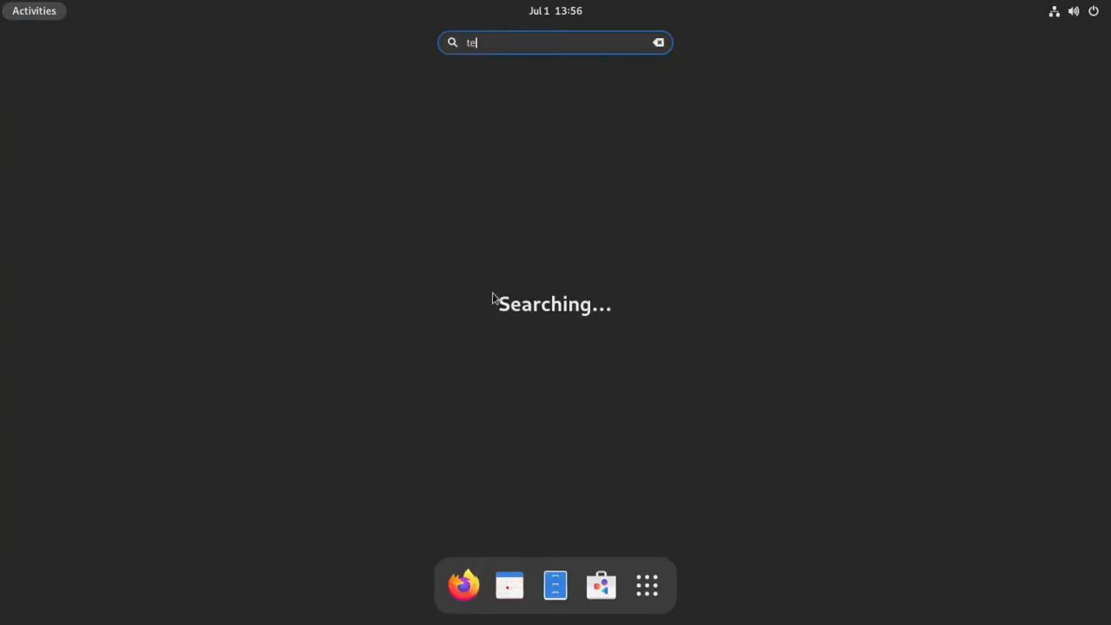
pyautogui.press('Return')
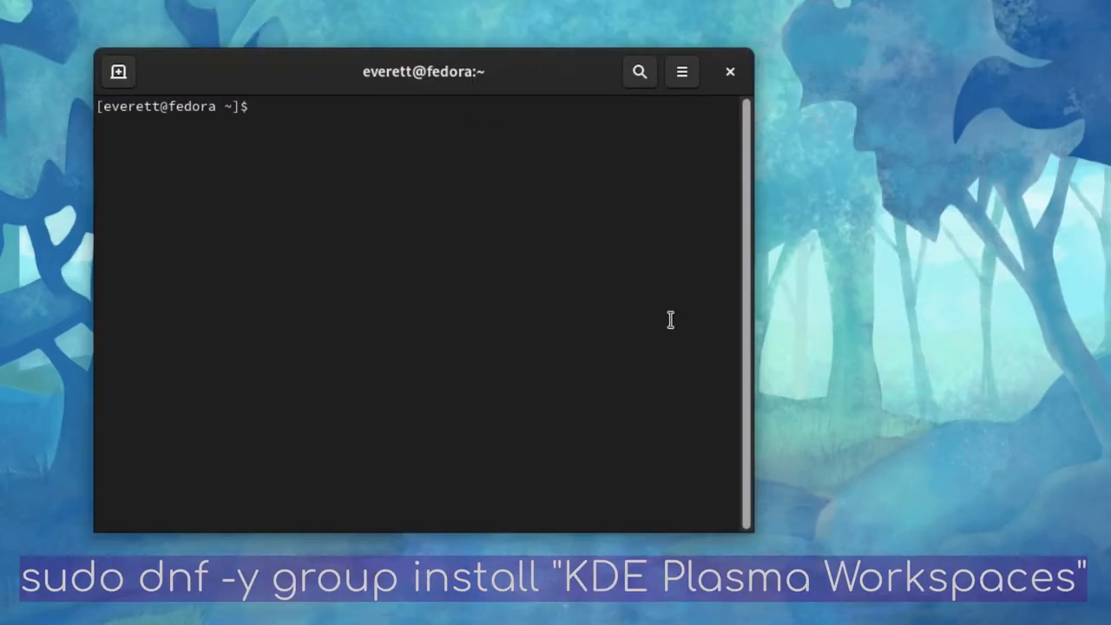
# Run sudo dnf group install "KDE Plasma Workspaces" and let it finish as Complete.
pyautogui.write('sudo')
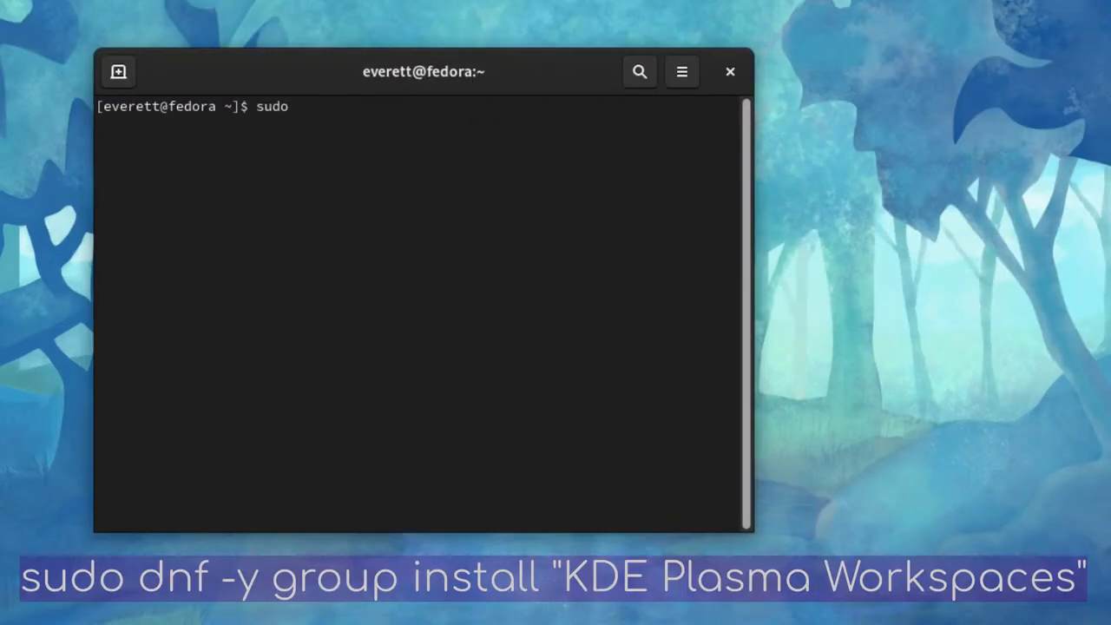
pyautogui.write('dnf -y')
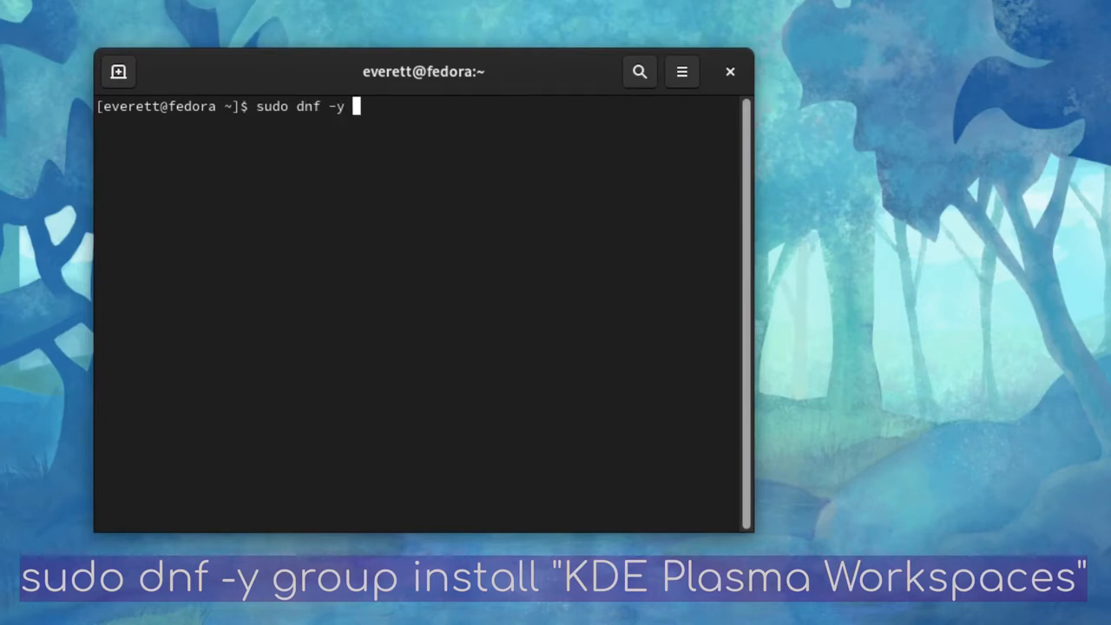
pyautogui.write('group ins')
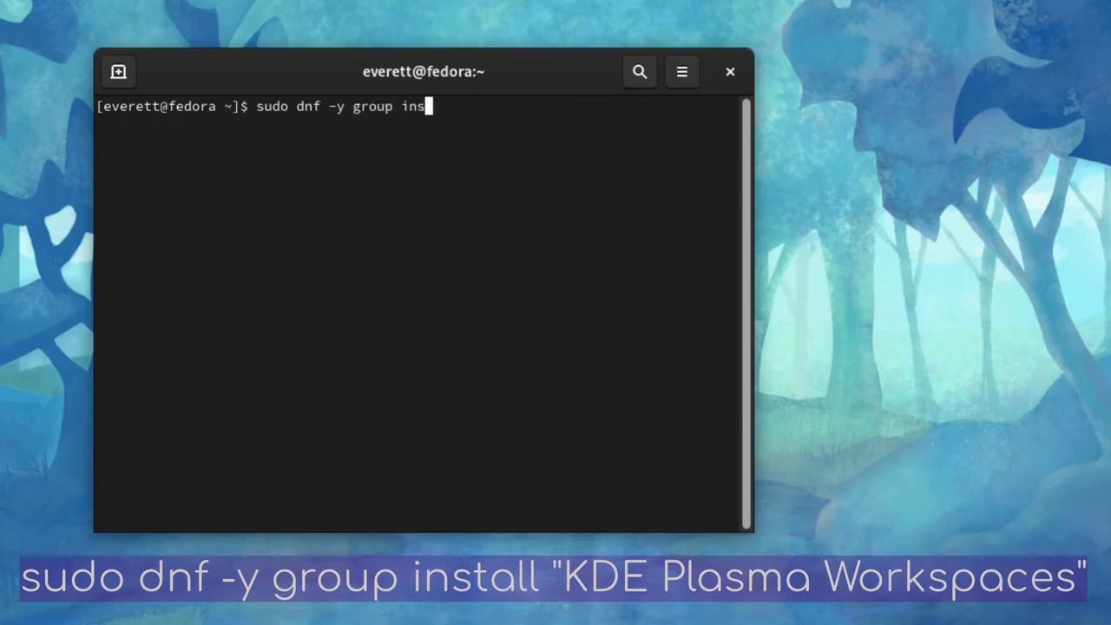
pyautogui.write('tall')
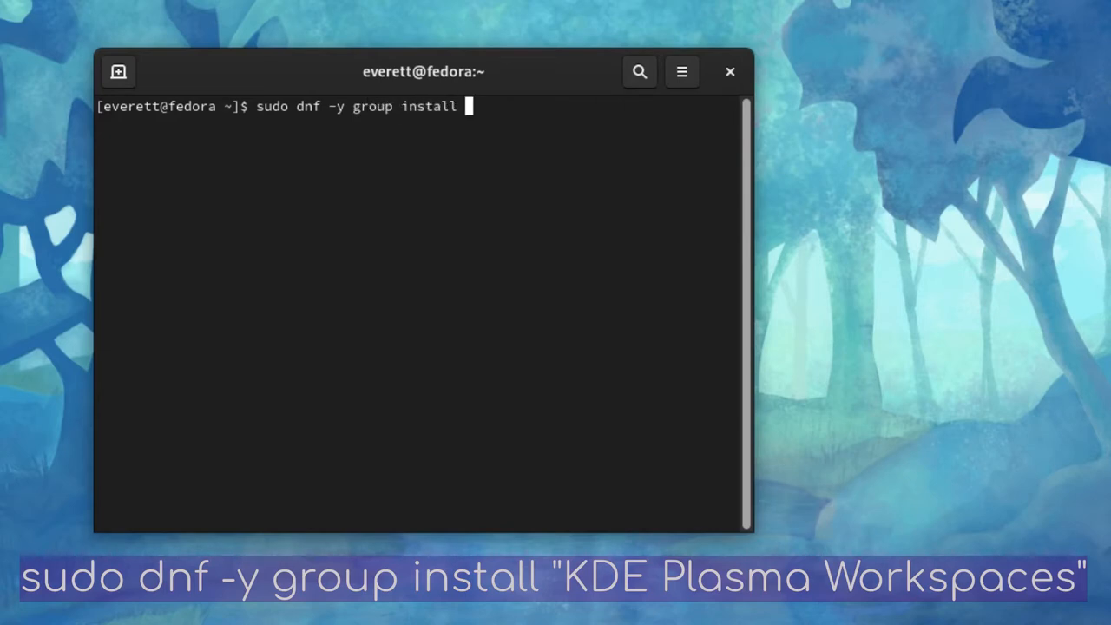
pyautogui.write('"')
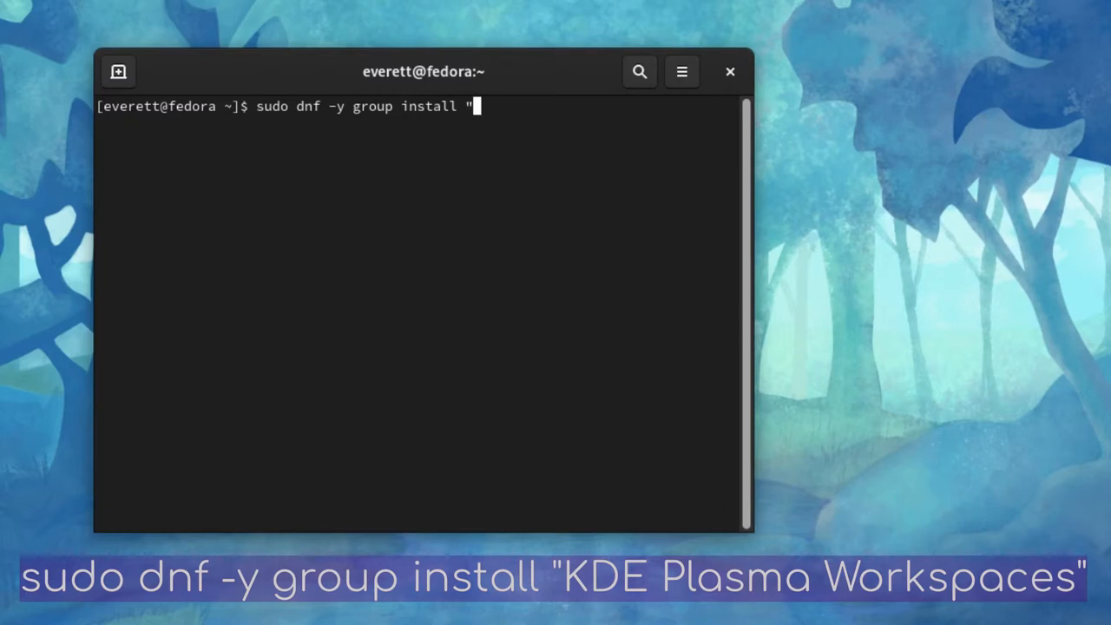
pyautogui.write('KDE')
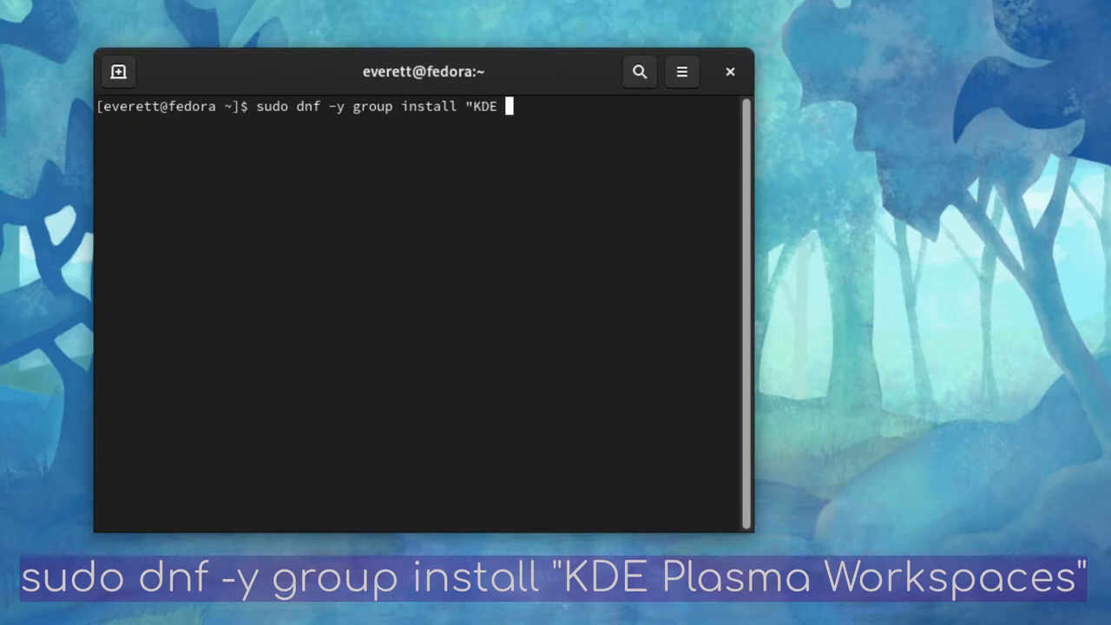
pyautogui.write('Plasma')
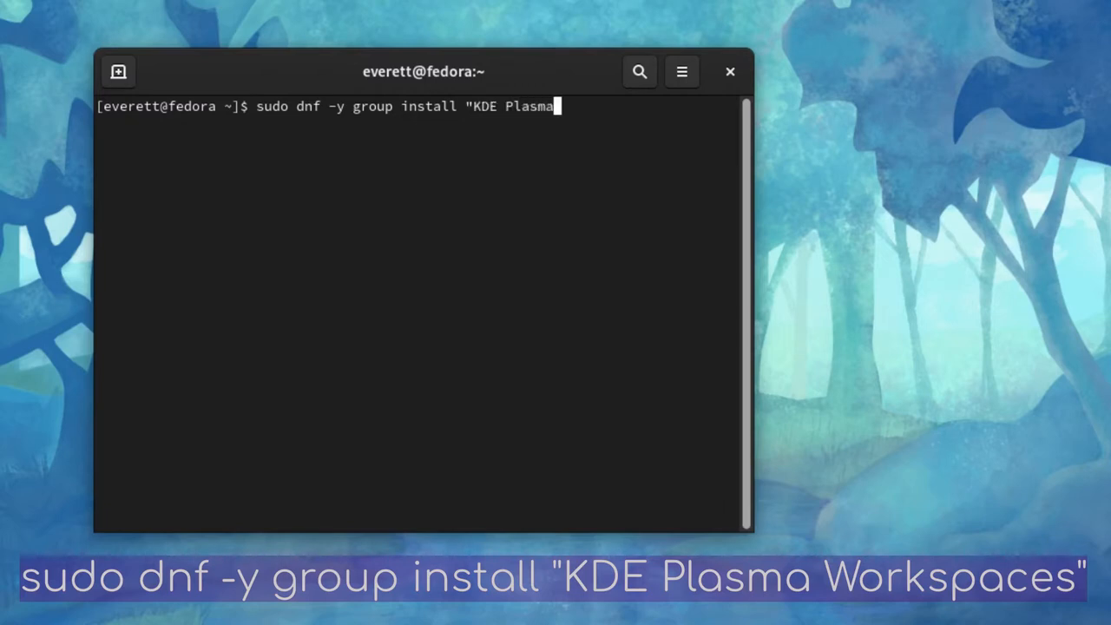
pyautogui.write('W')
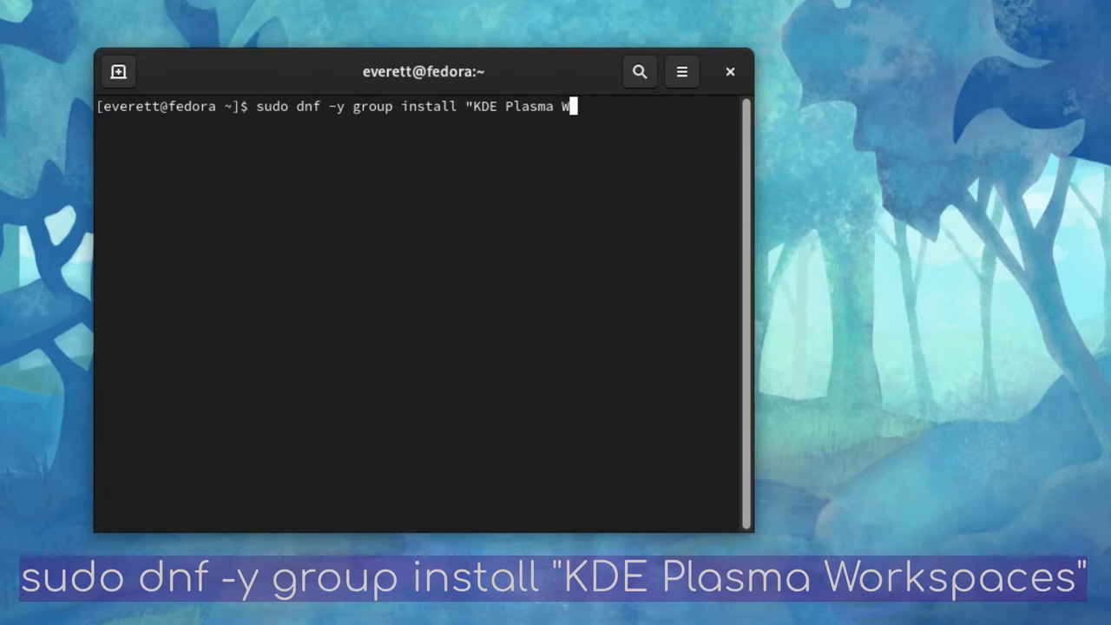
pyautogui.write('orksp')
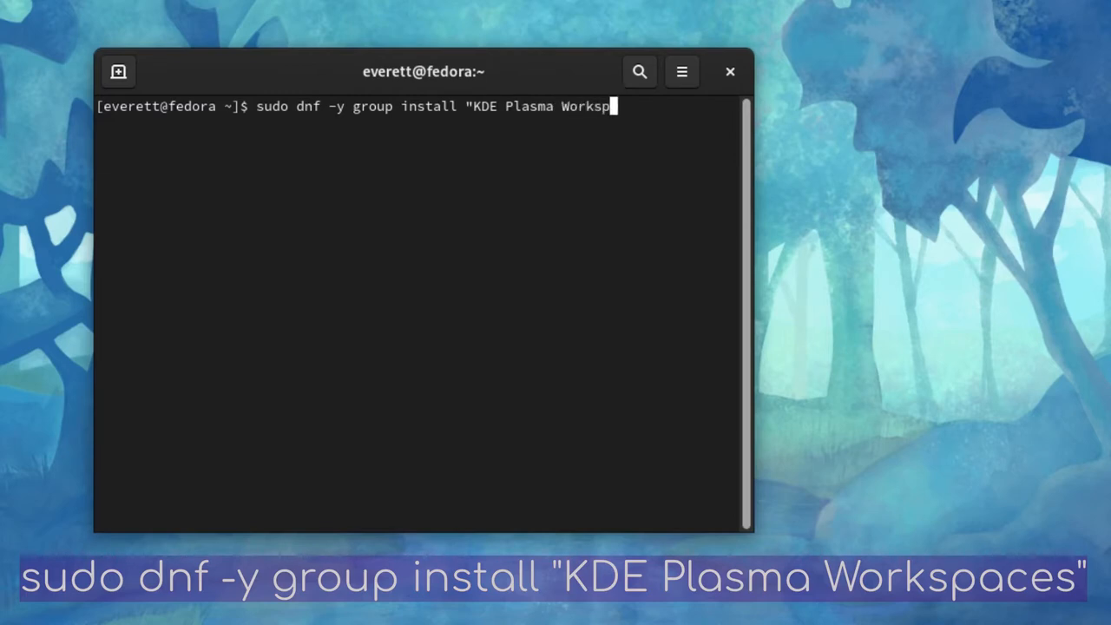
pyautogui.write('ces')
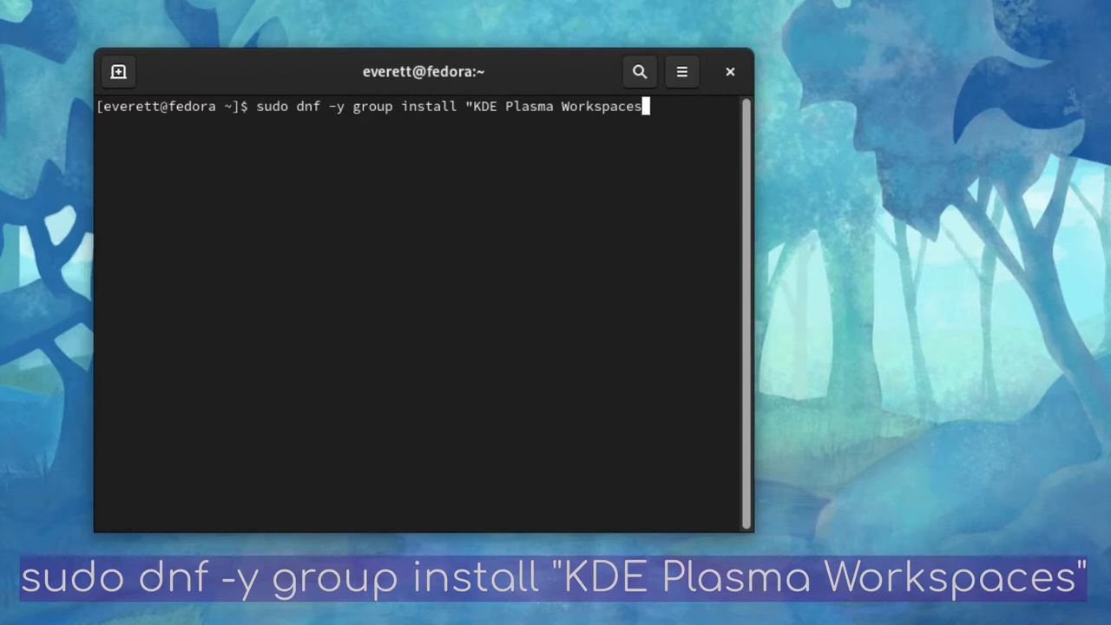
pyautogui.write('"')
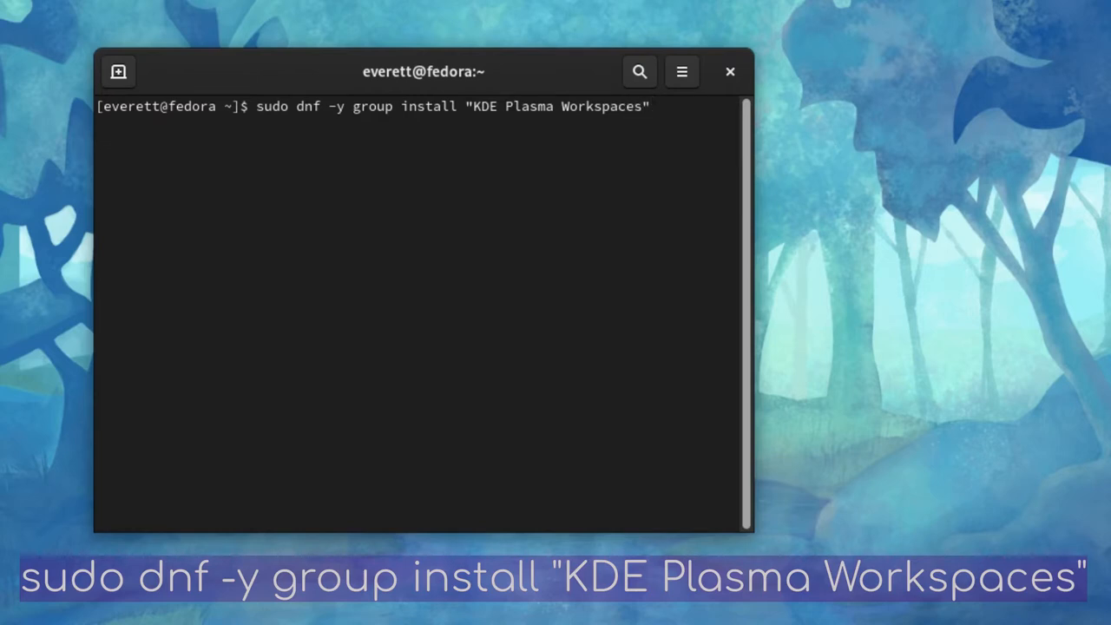
pyautogui.press('Return')
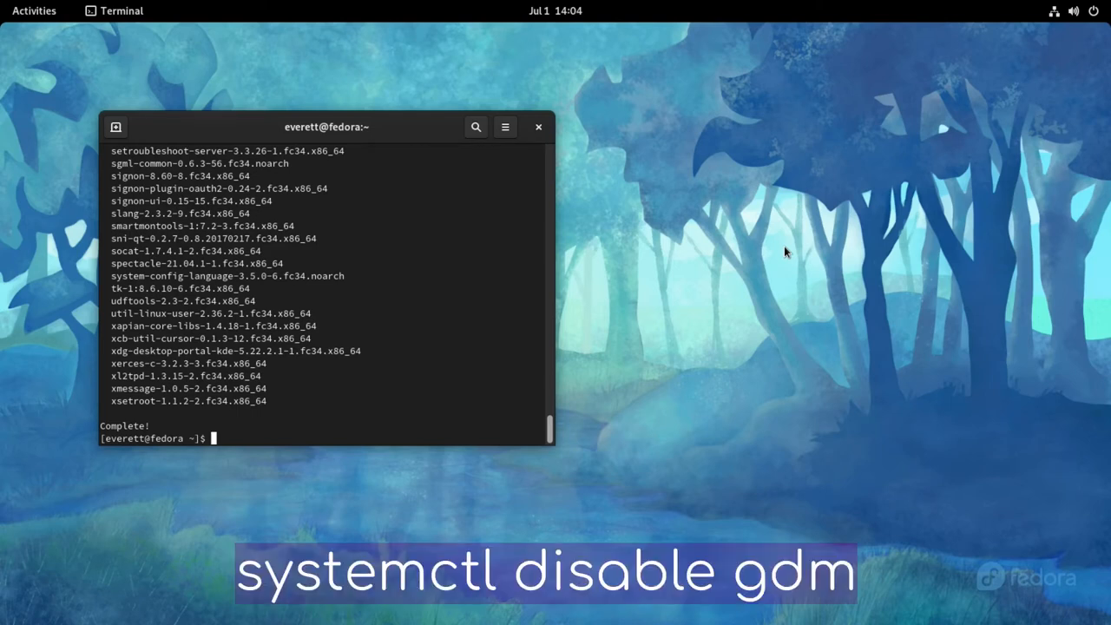
# Disable the GDM login manager with systemctl, authenticating the change.
pyautogui.write('systemctl')
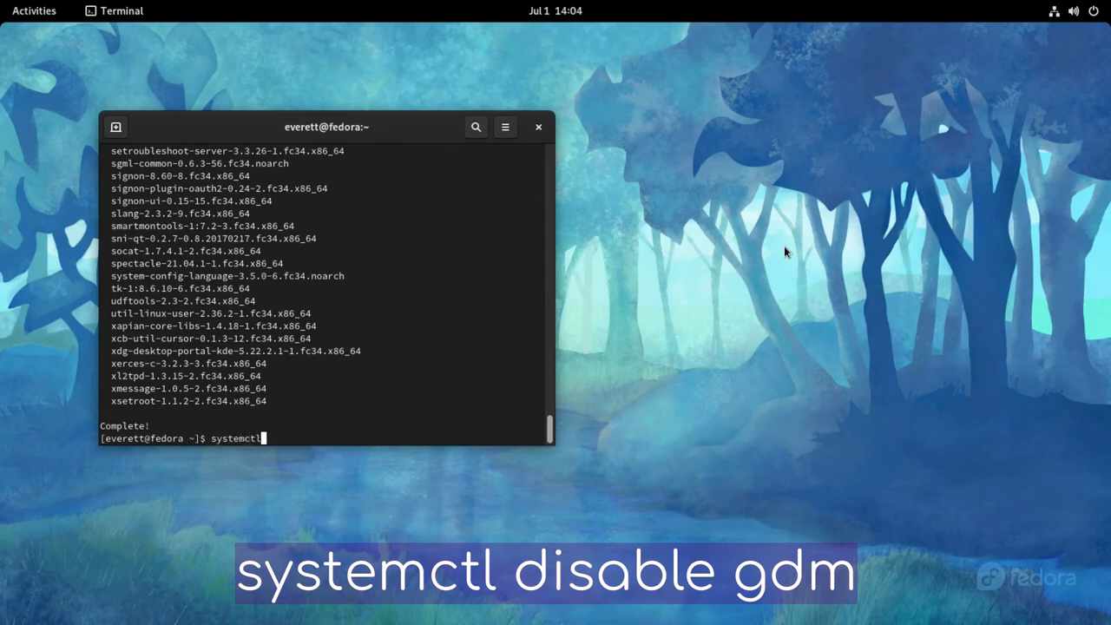
pyautogui.write('disable')
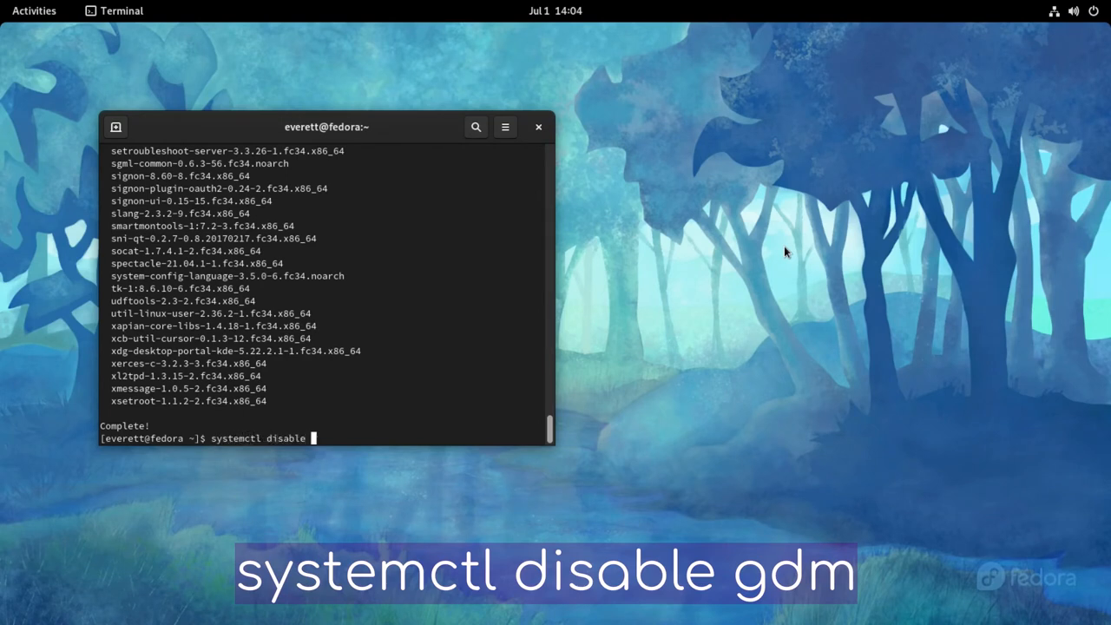
pyautogui.press('Return')
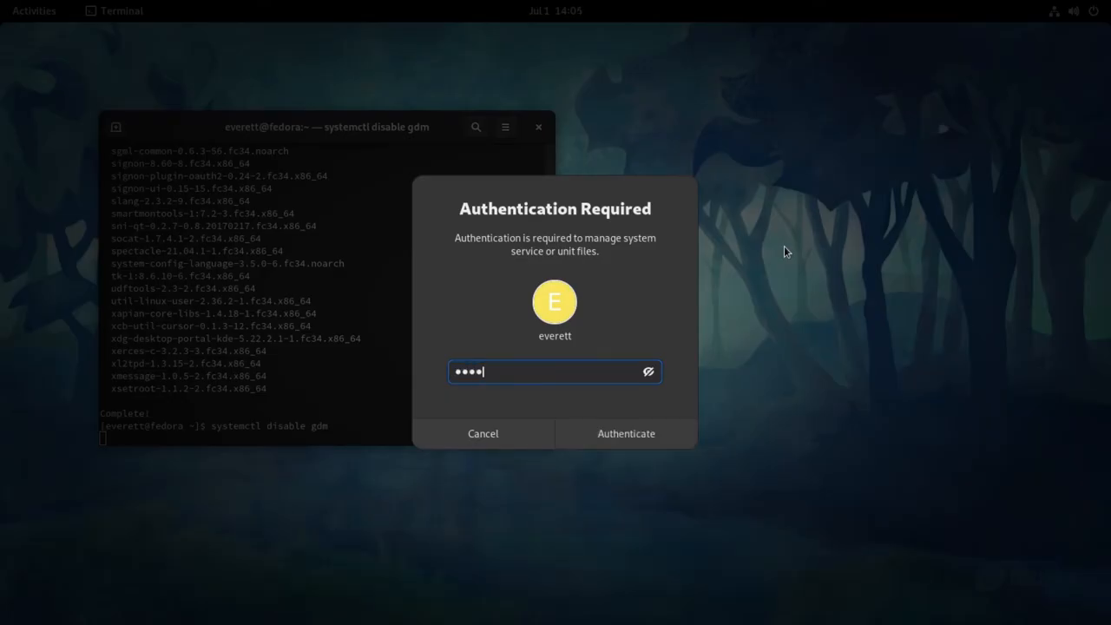
pyautogui.click(625, 434)
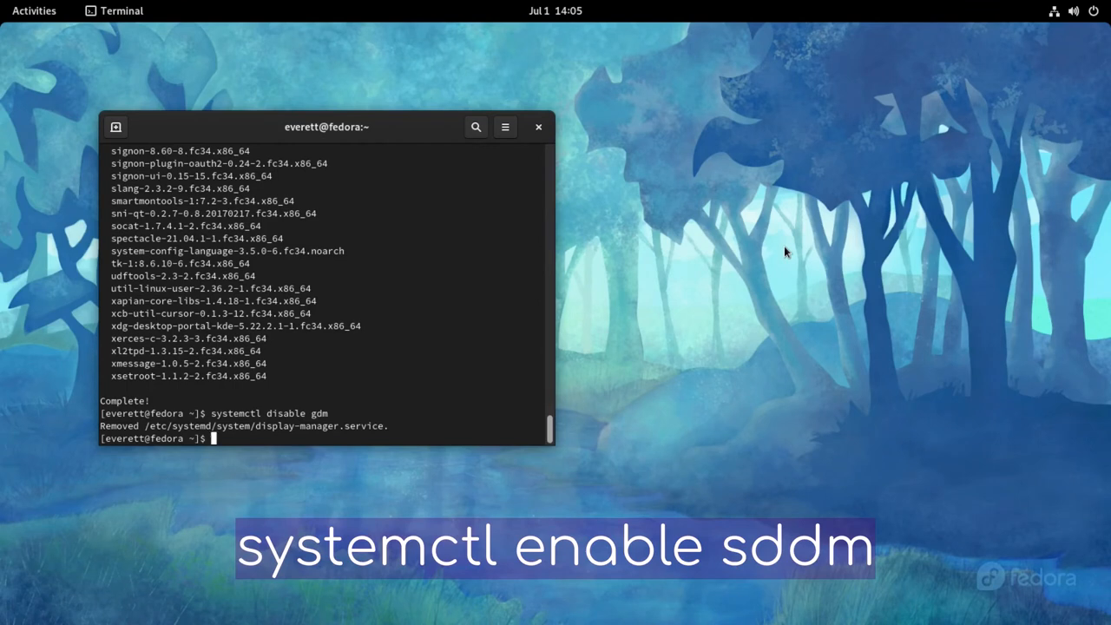
# Enable SDDM as the display manager with systemctl, authenticating the change.
pyautogui.write('systemctl enable sddm')
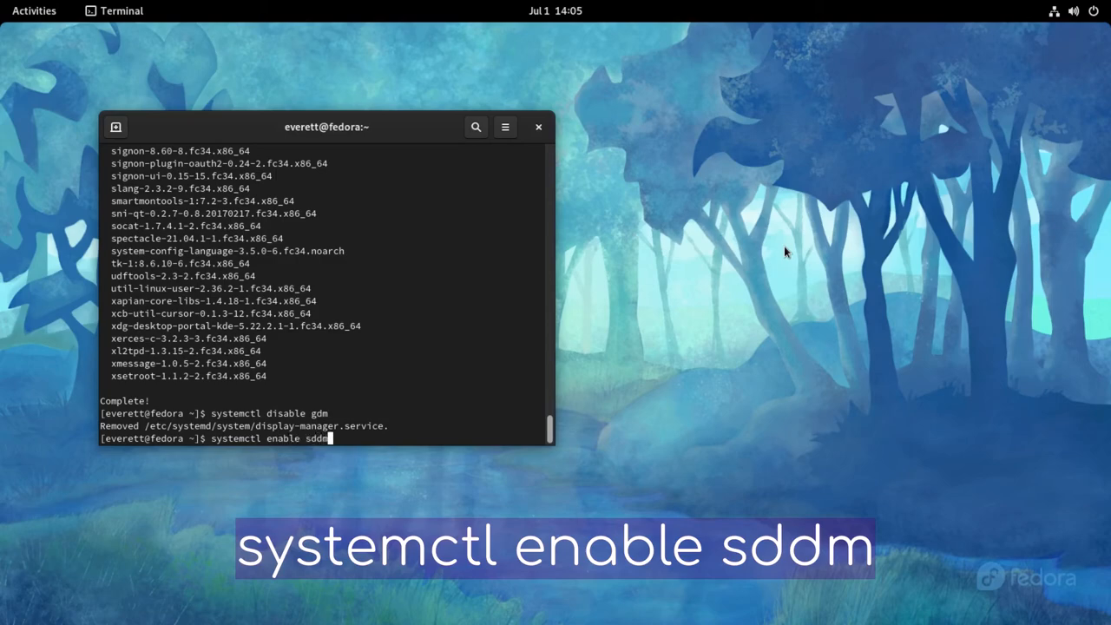
pyautogui.press('Return')
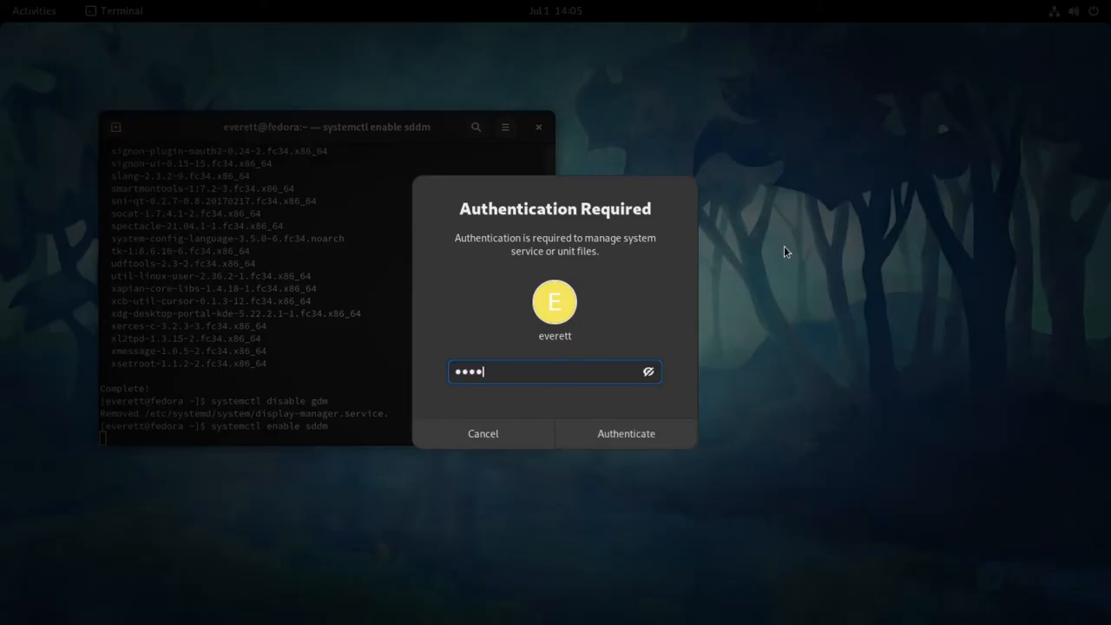
pyautogui.click(624, 434)
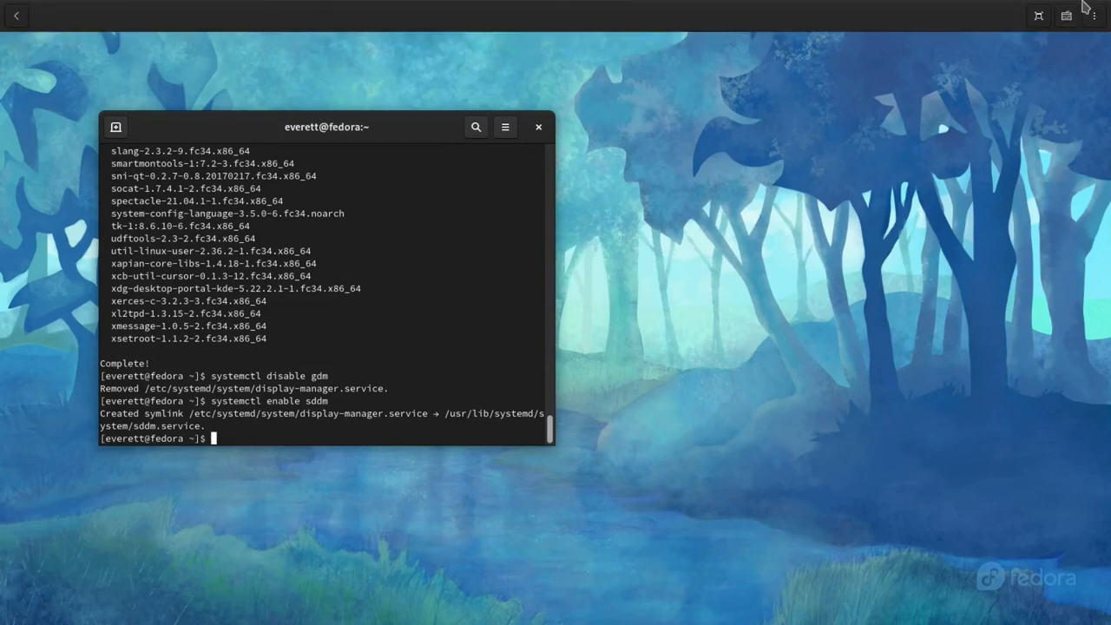
# Restart the computer from the system menu's Power Off / Log Out options.
pyautogui.click(1067, 10)
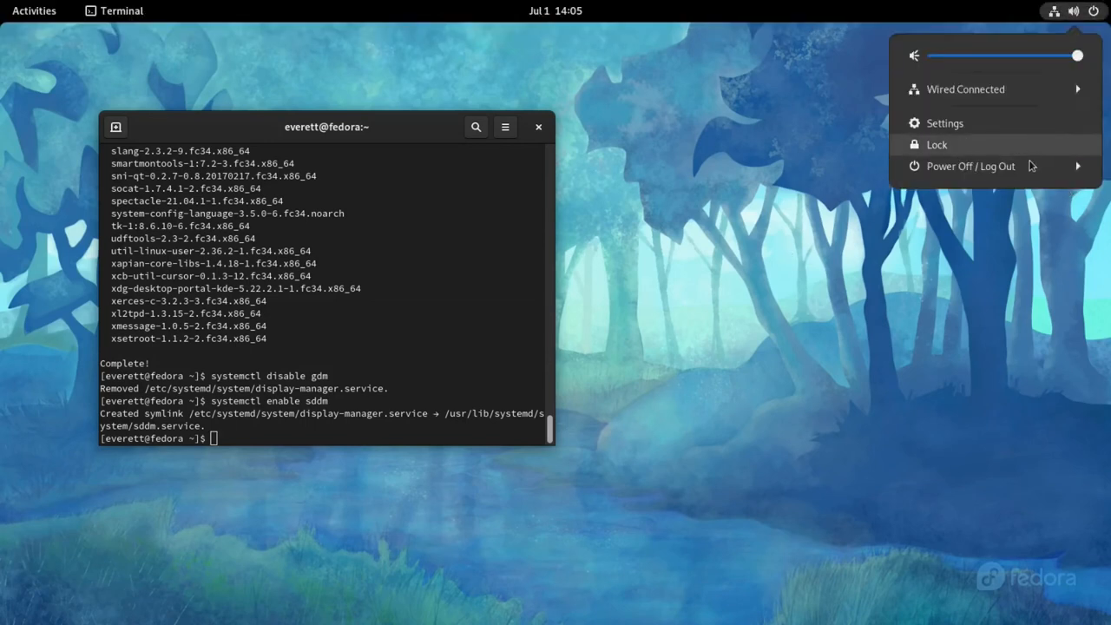
pyautogui.click(970, 166)
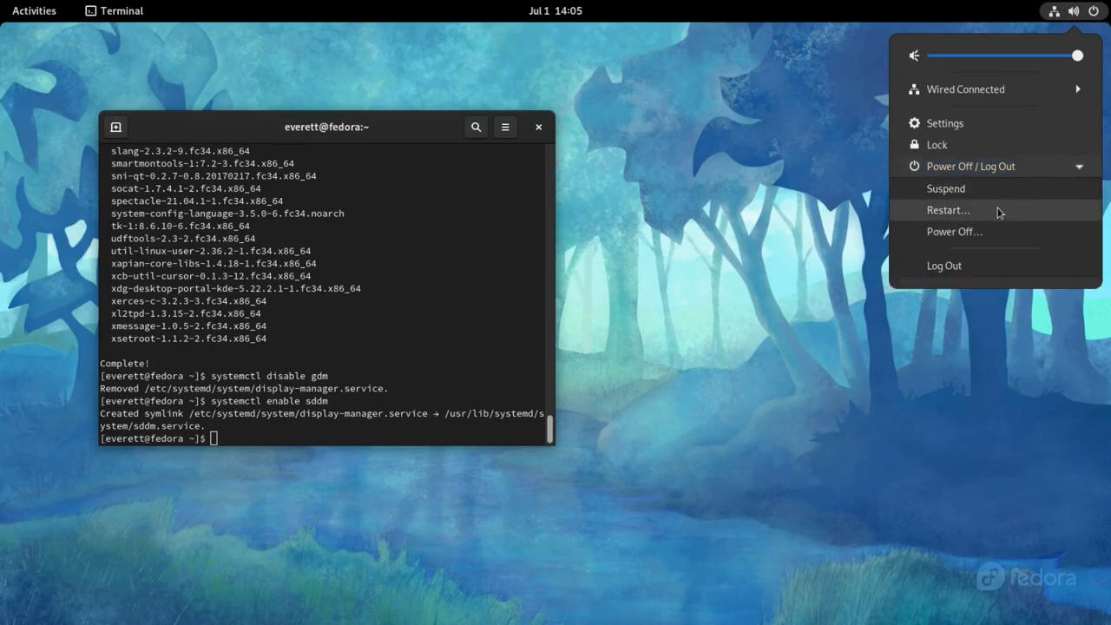
pyautogui.click(947, 210)
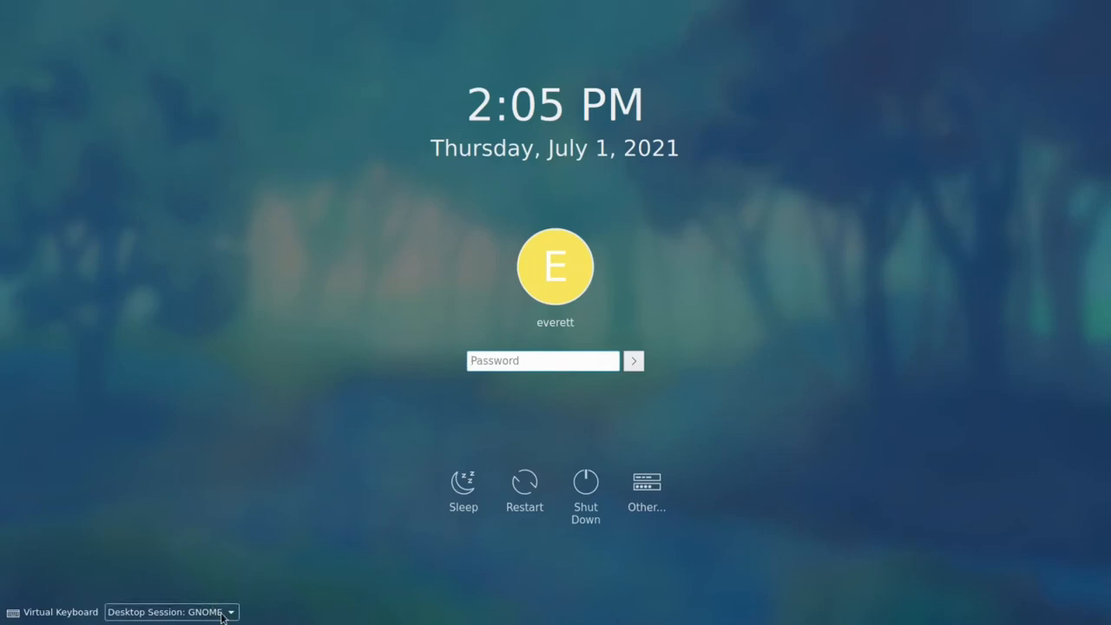
# Choose the Plasma (X11) session, enter the password and log in as everett.
pyautogui.click(170, 611)
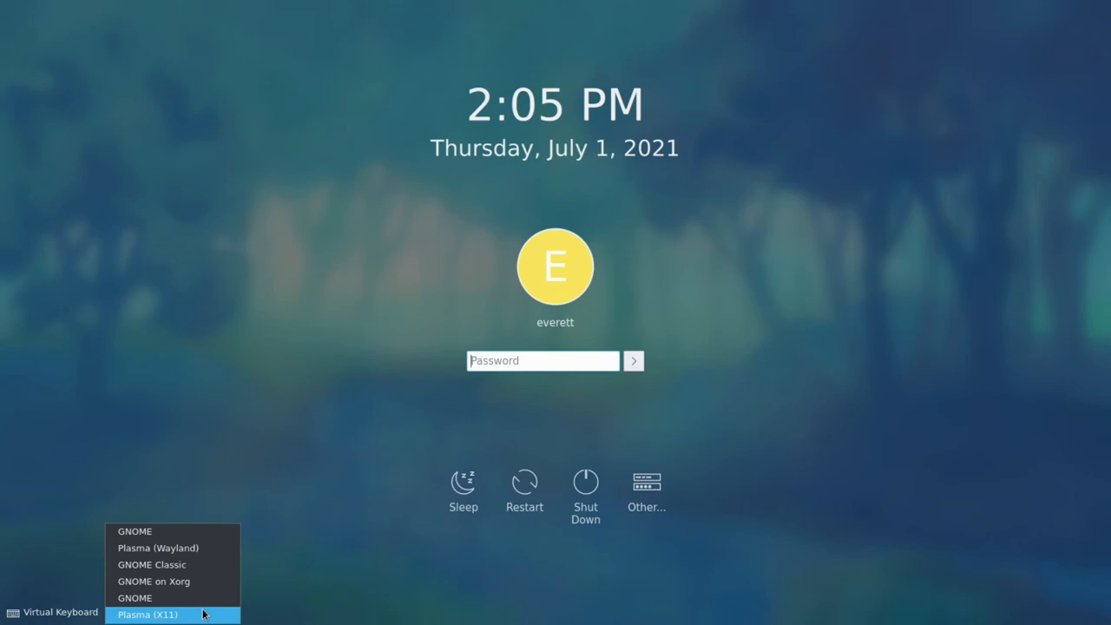
pyautogui.click(146, 614)
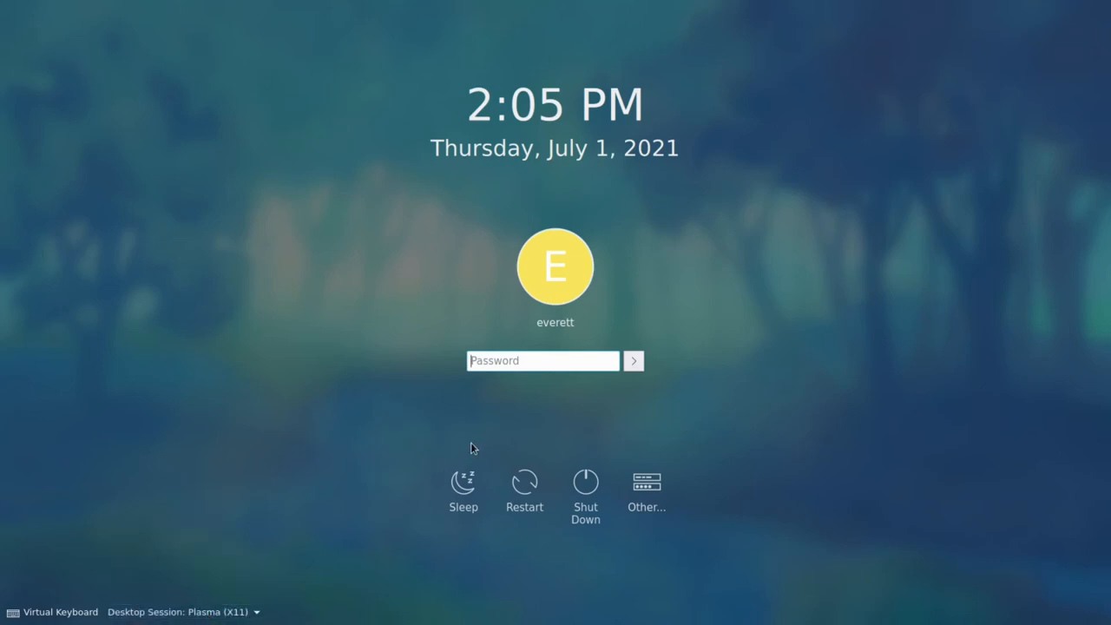
pyautogui.click(543, 359)
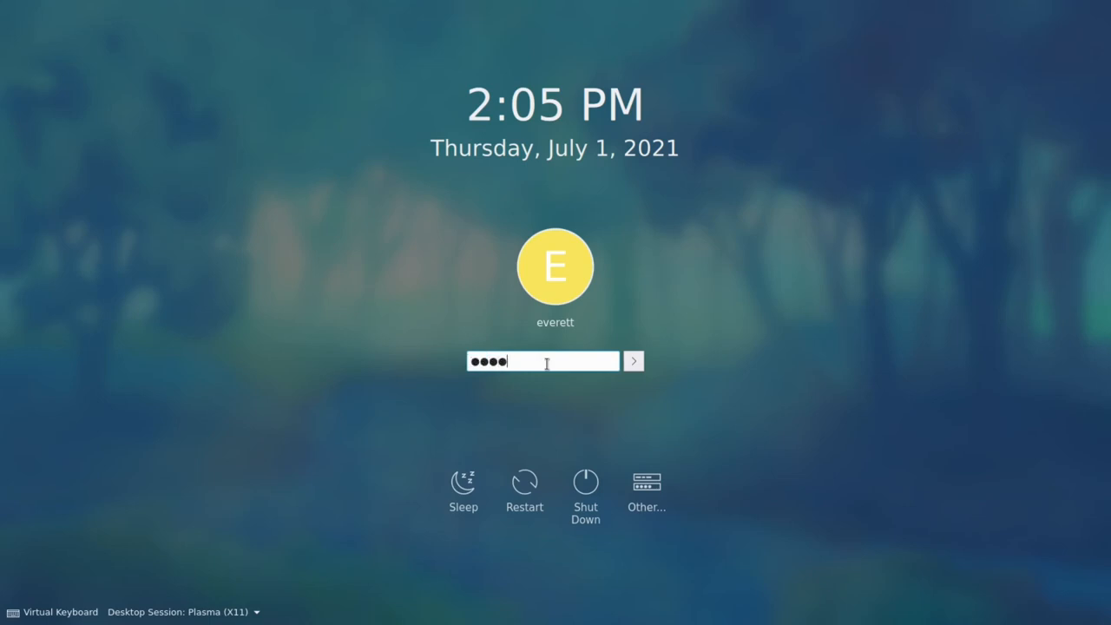
pyautogui.click(633, 361)
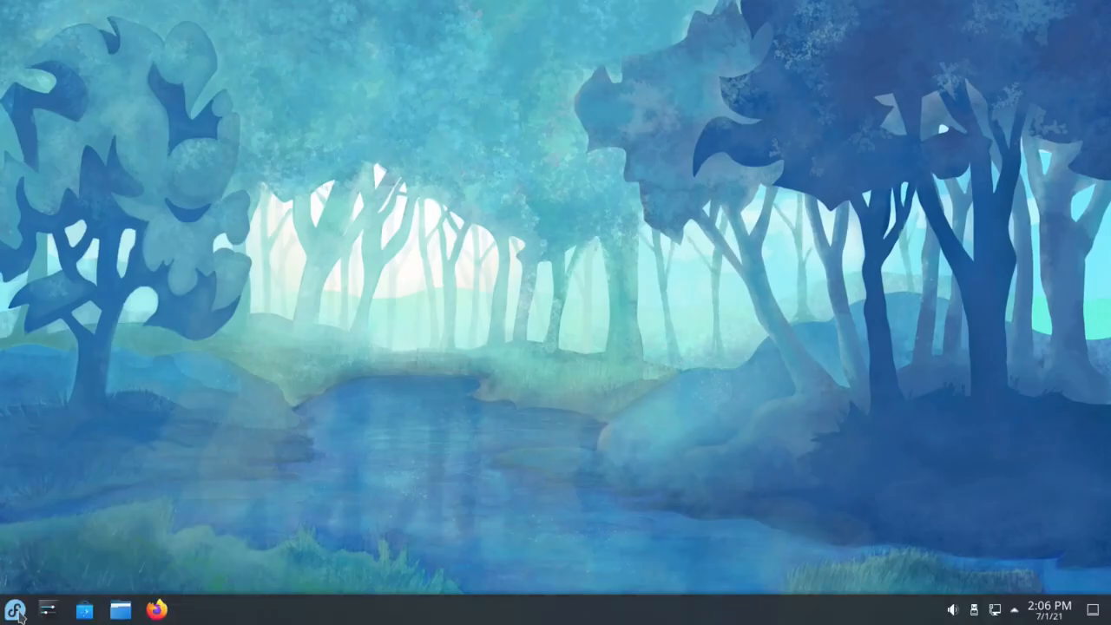
pyautogui.click(14, 608)
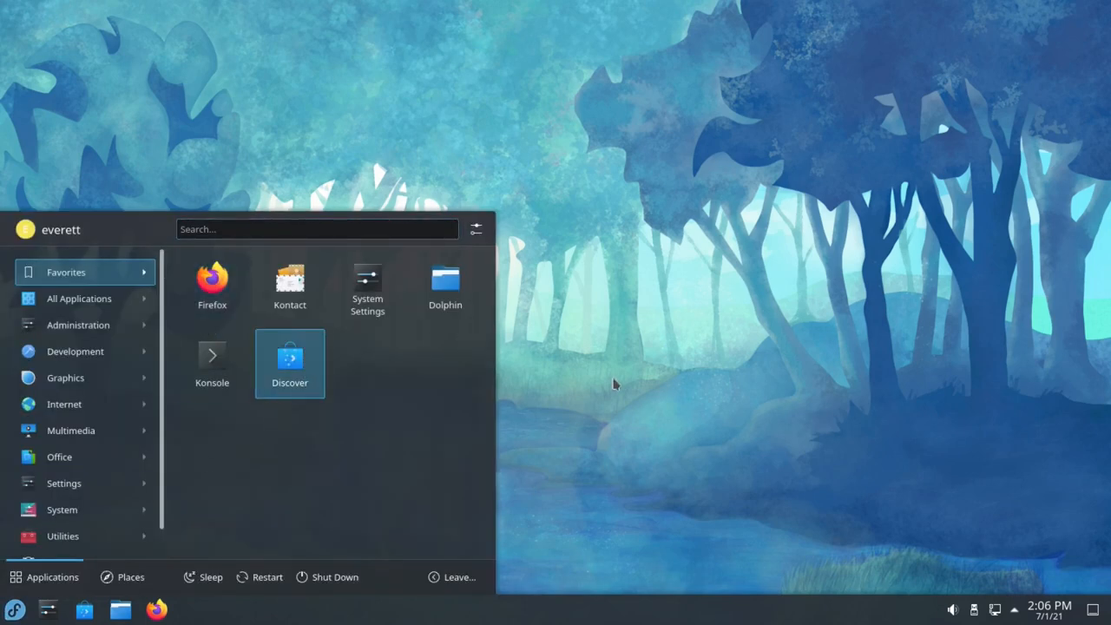
pyautogui.click(614, 385)
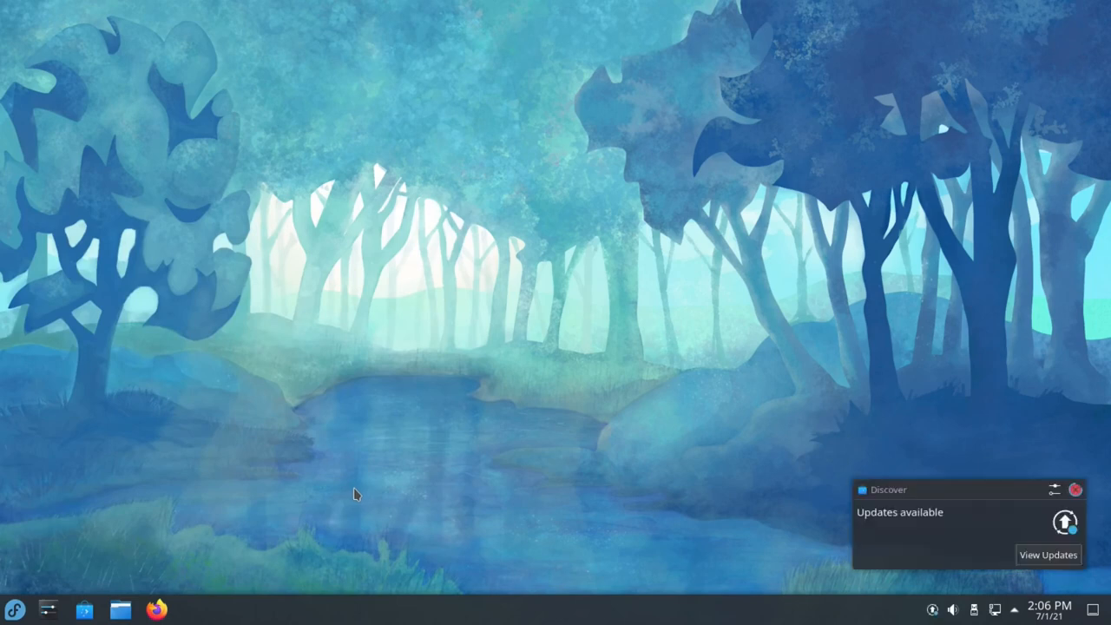
pyautogui.moveTo(740, 422)
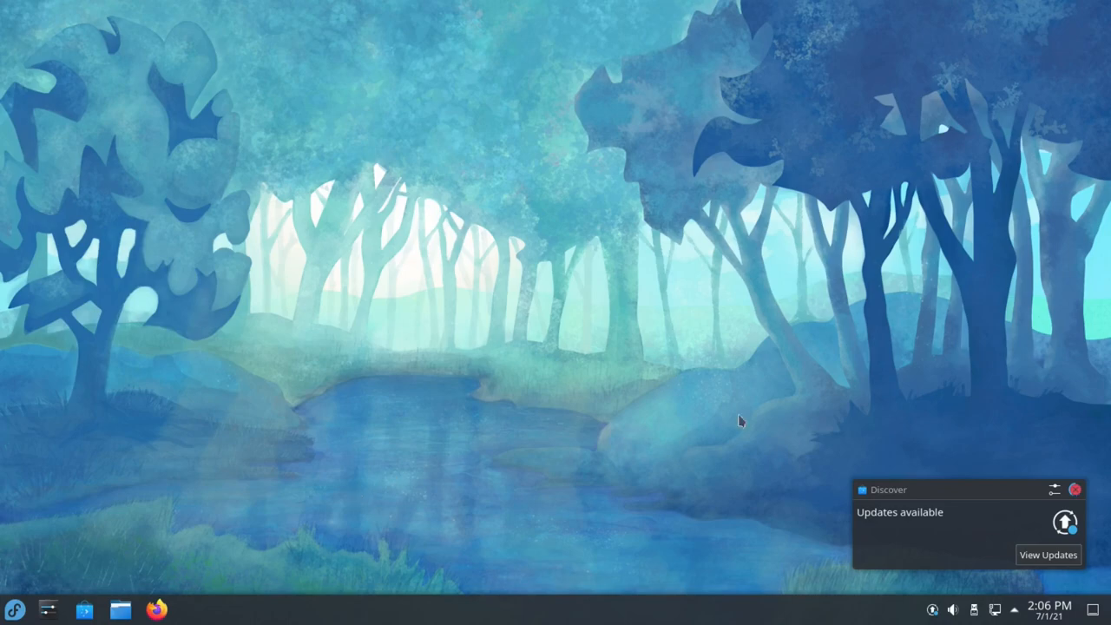